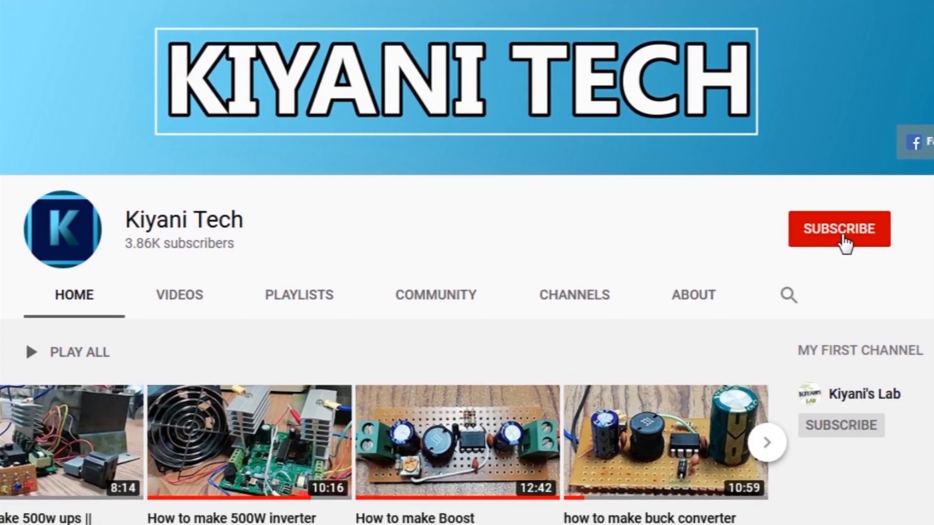
# - Subscribe to the Kiyani Tech channel from its channel page
pyautogui.click(839, 228)
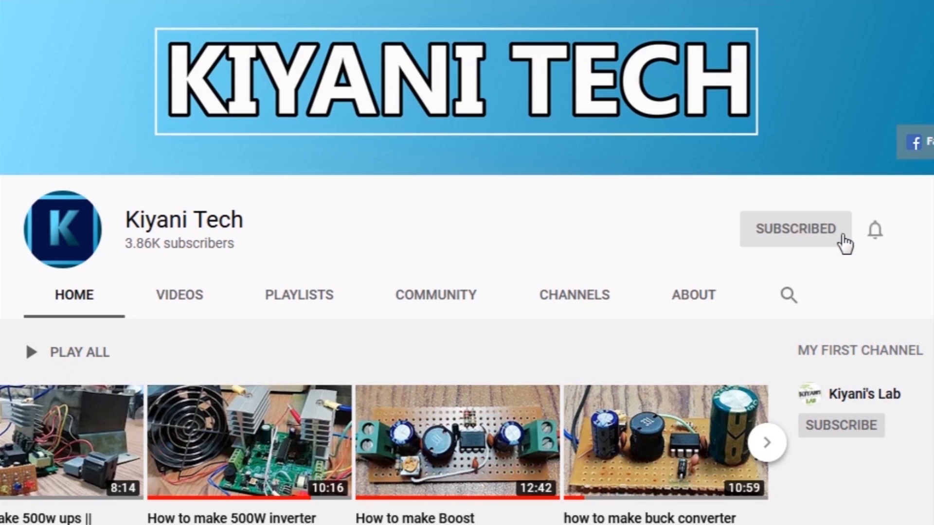